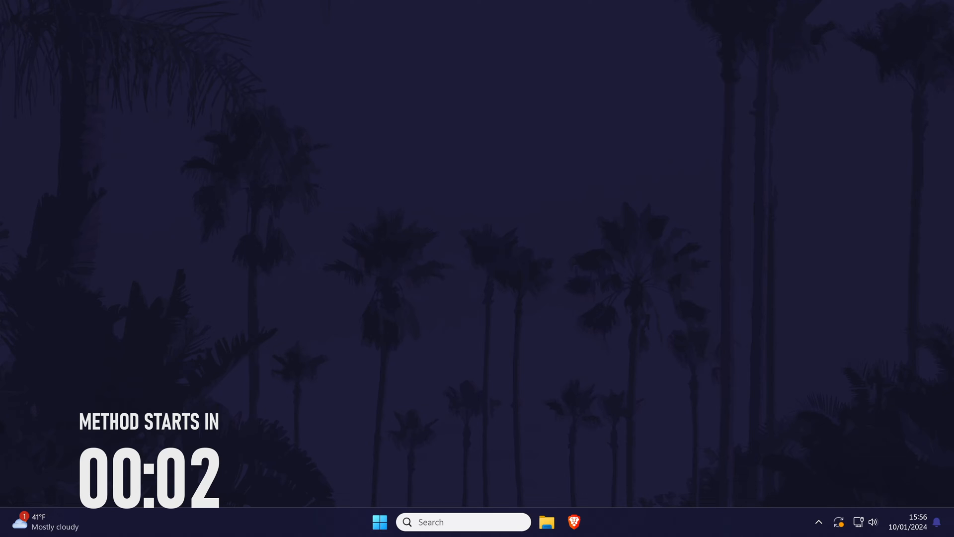
Go to the Bluetooth & devices page in Settings.
click(586, 521)
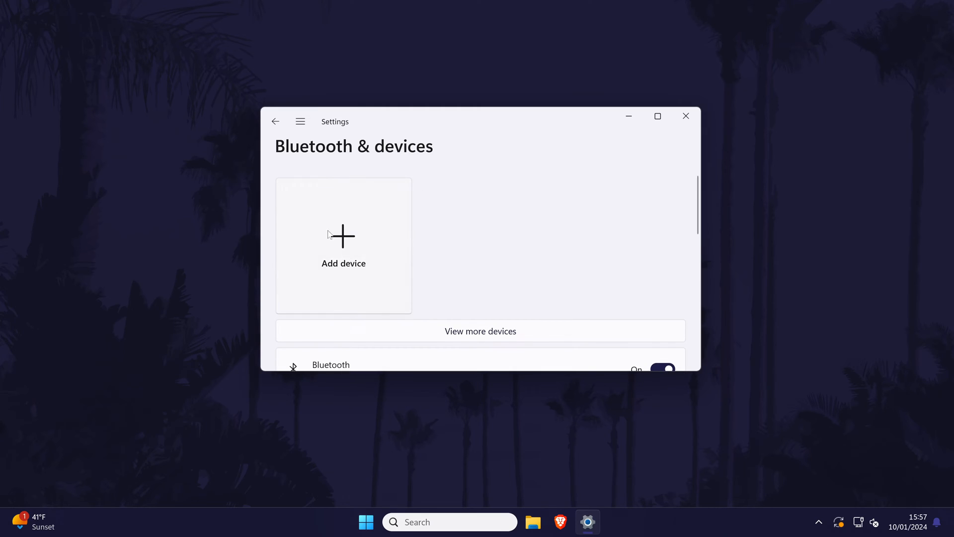
Choose Add device and select Bluetooth to search for discoverable devices.
click(343, 243)
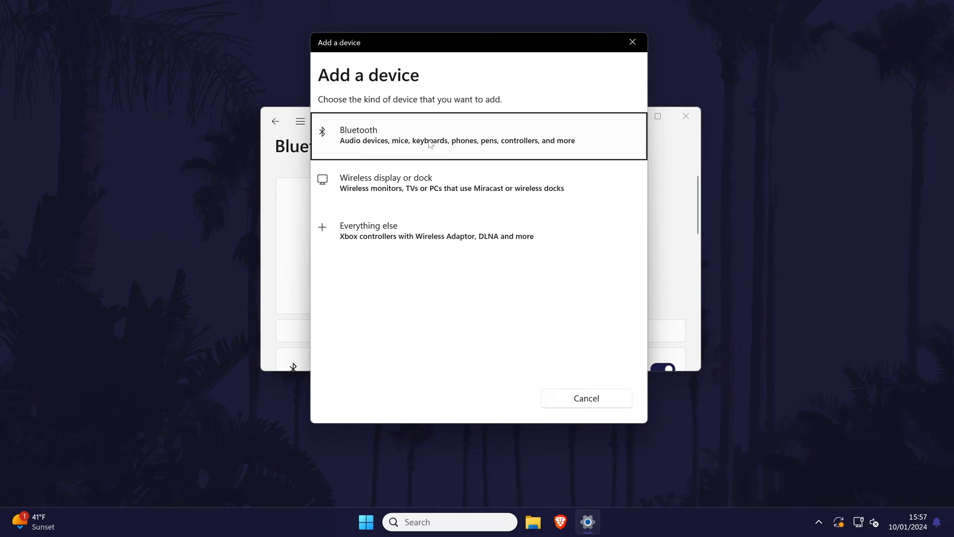
click(478, 135)
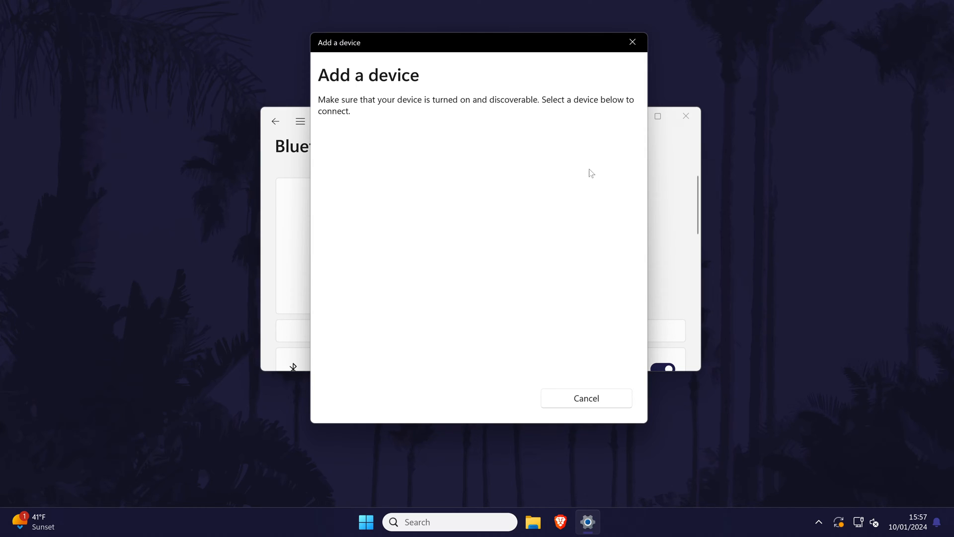
Pair the WH-1000XM4 headphones from the discovered device list.
click(585, 398)
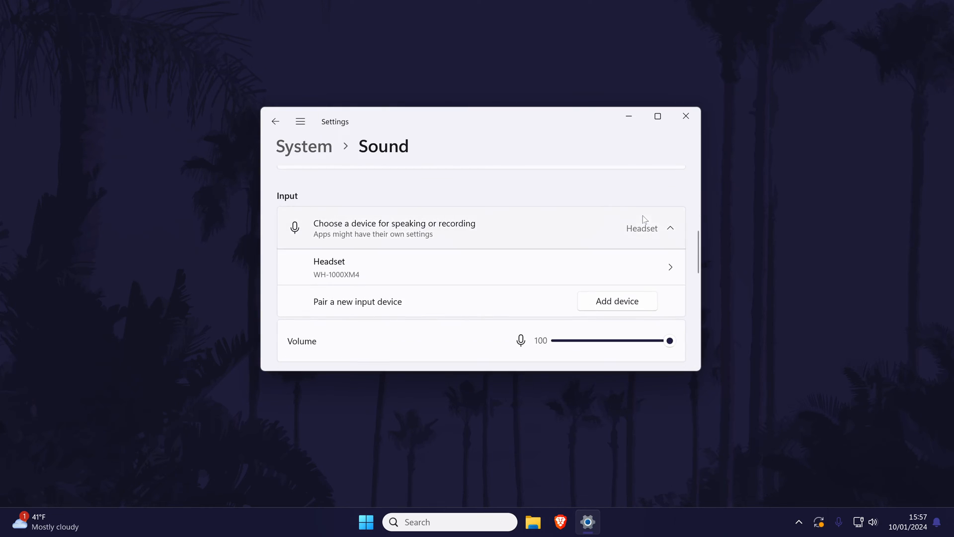
Scroll the Sound page down to More sound settings.
scroll(down, 3)
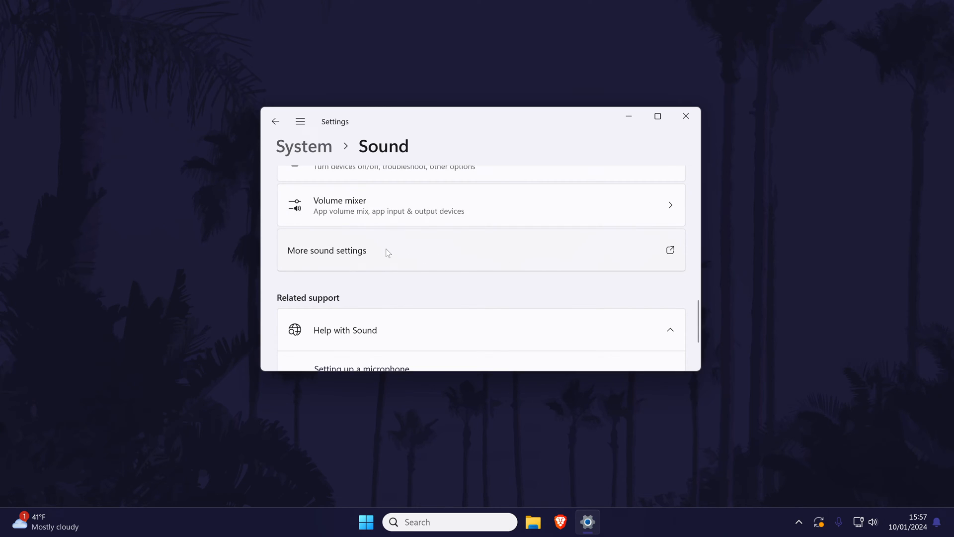
click(327, 250)
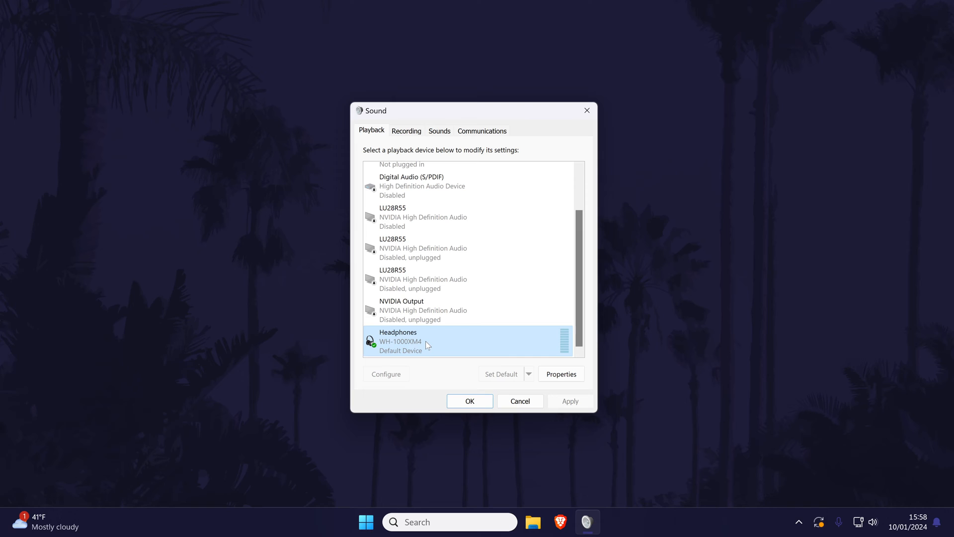
Open the Headphones properties to view the output level of 39.
click(561, 374)
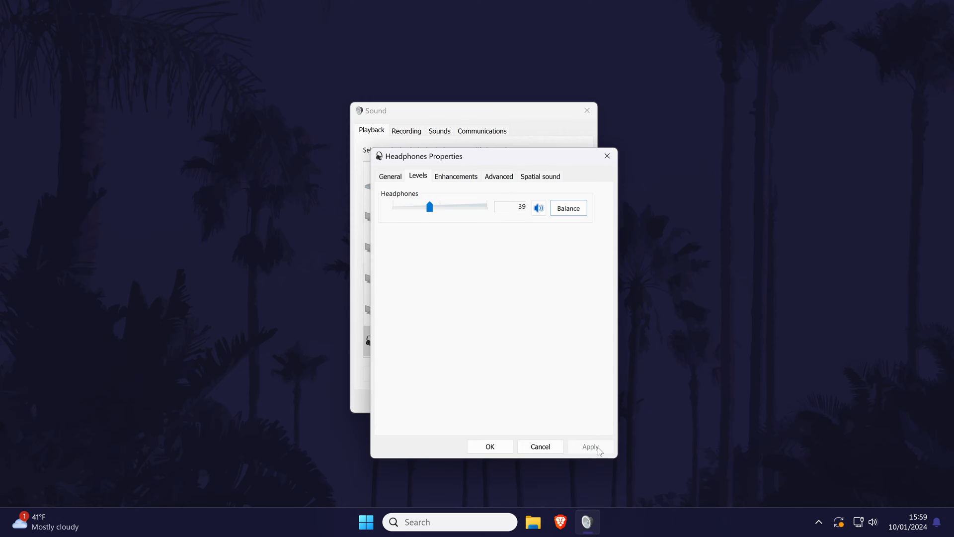
Review the Headphones properties and confirm with OK.
click(456, 176)
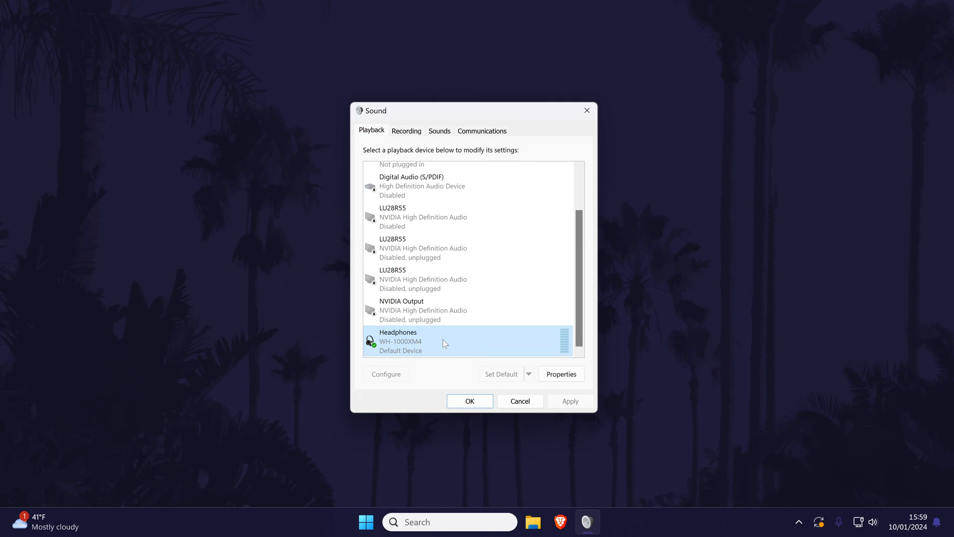
Confirm the Sound dialog with OK to close it.
click(469, 400)
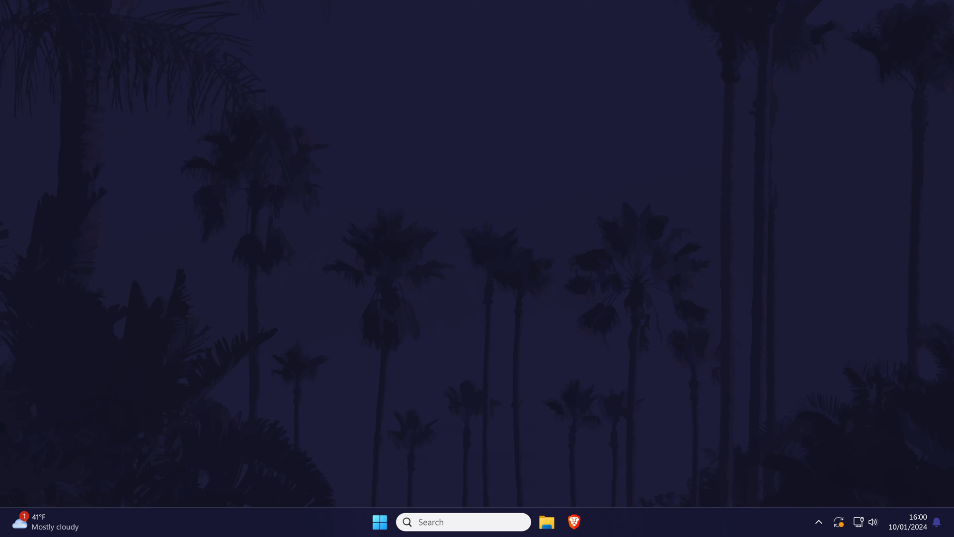